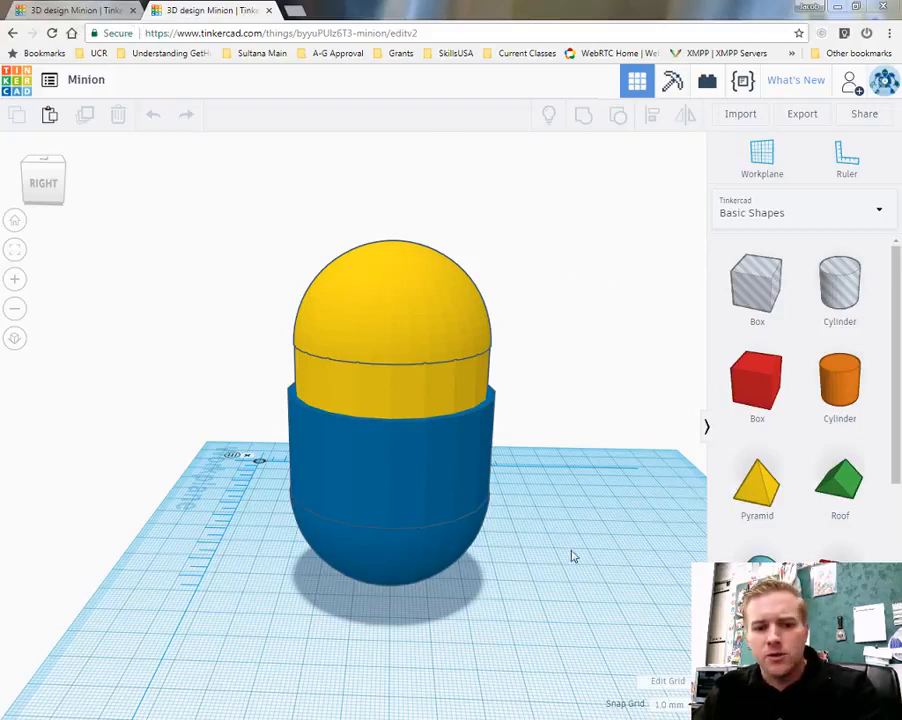
pyautogui.moveTo(613, 570)
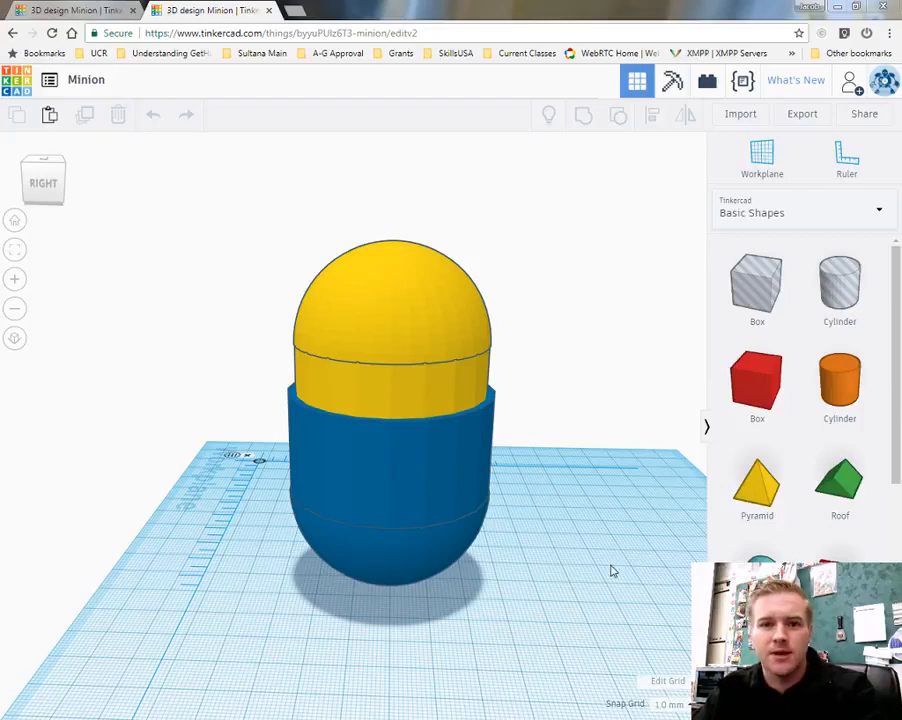
pyautogui.moveTo(180, 338)
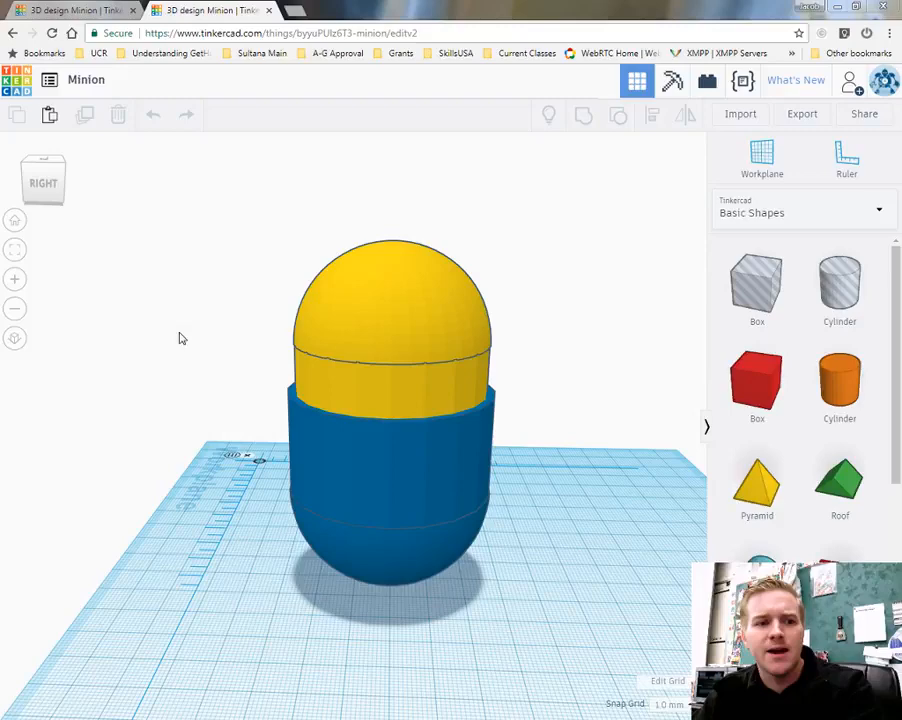
pyautogui.moveTo(215, 390)
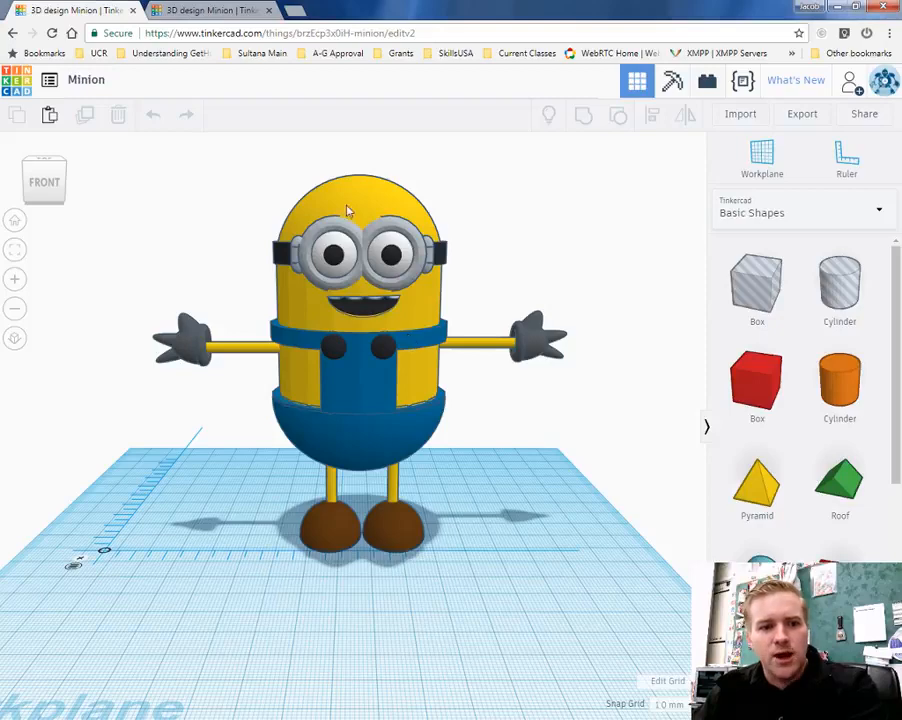
pyautogui.moveTo(555, 255)
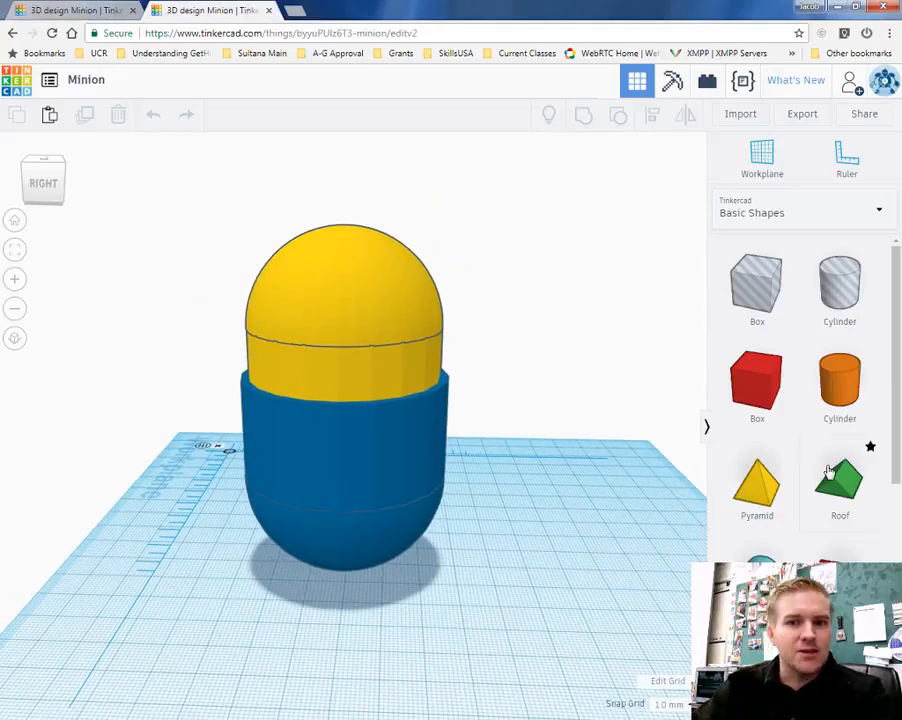
# Step: Drag a Torus from Basic Shapes onto the workplane beside the body and make it taller
pyautogui.scroll(-3)
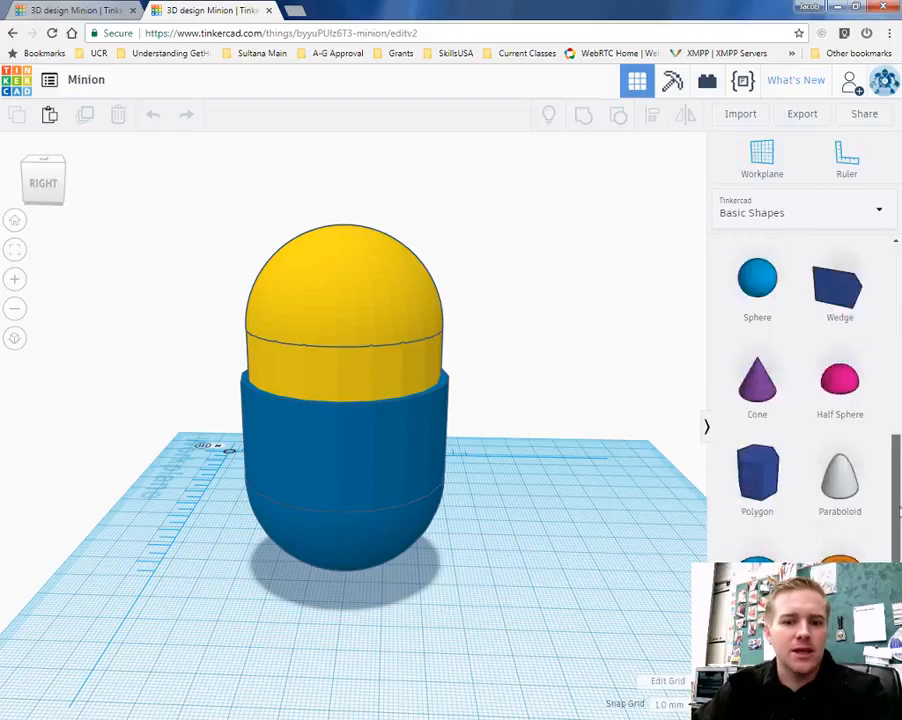
pyautogui.scroll(-3)
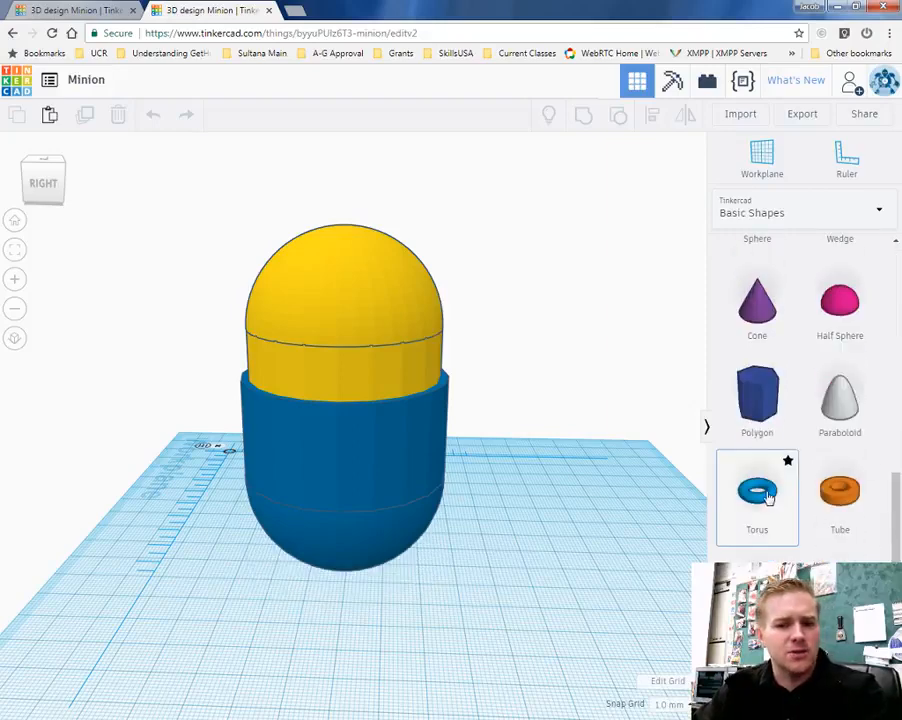
pyautogui.moveTo(757, 490); pyautogui.dragTo(551, 547)
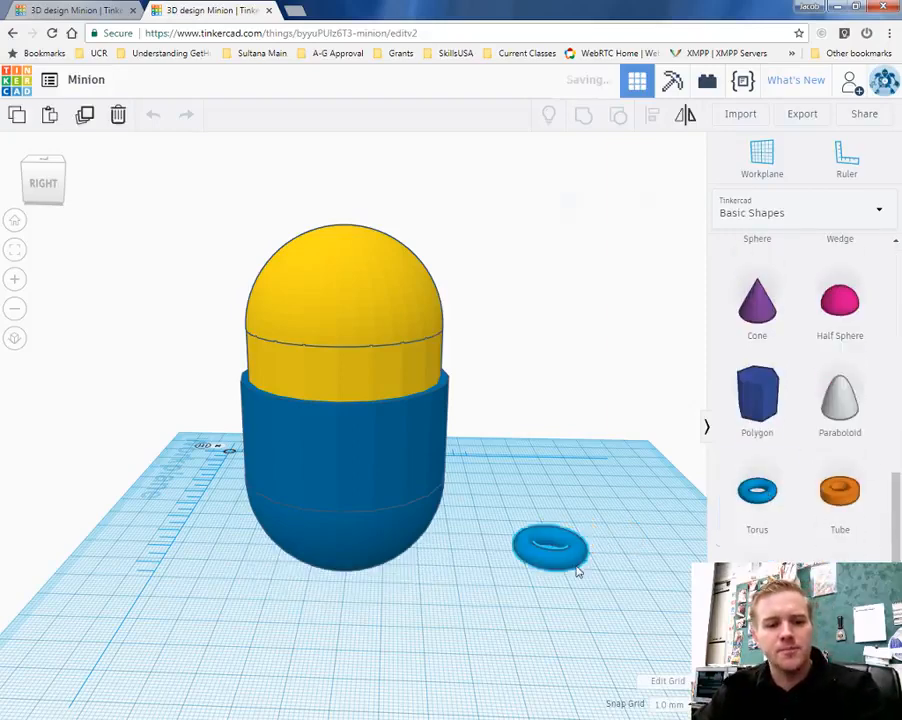
pyautogui.click(548, 548)
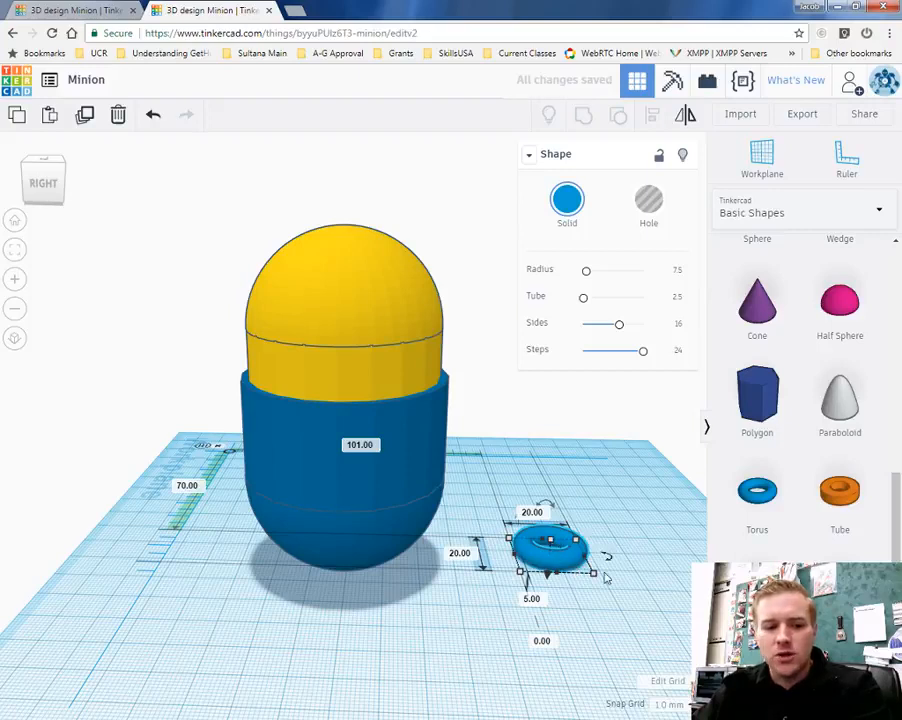
pyautogui.click(846, 158)
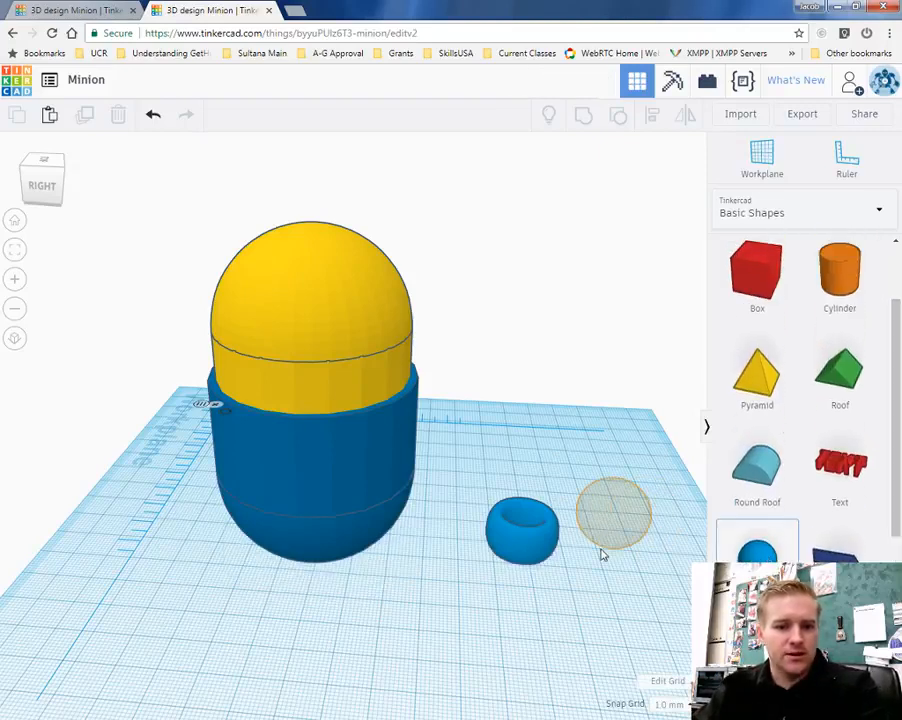
# Step: Add a sphere next to the torus, shrink it to 12 mm and colour it white
pyautogui.click(613, 513)
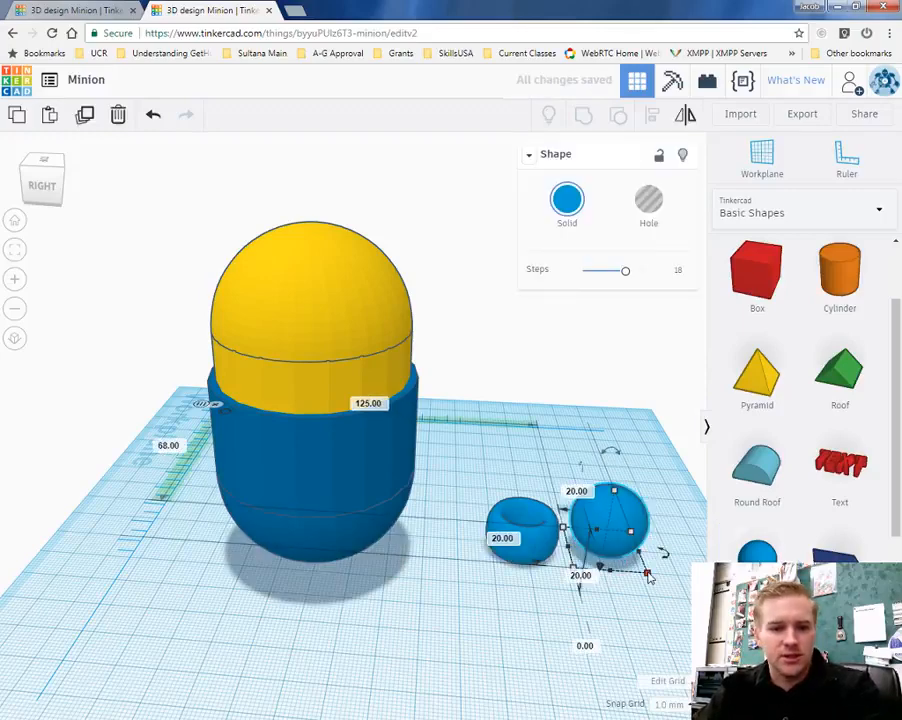
pyautogui.moveTo(648, 572); pyautogui.dragTo(628, 560)
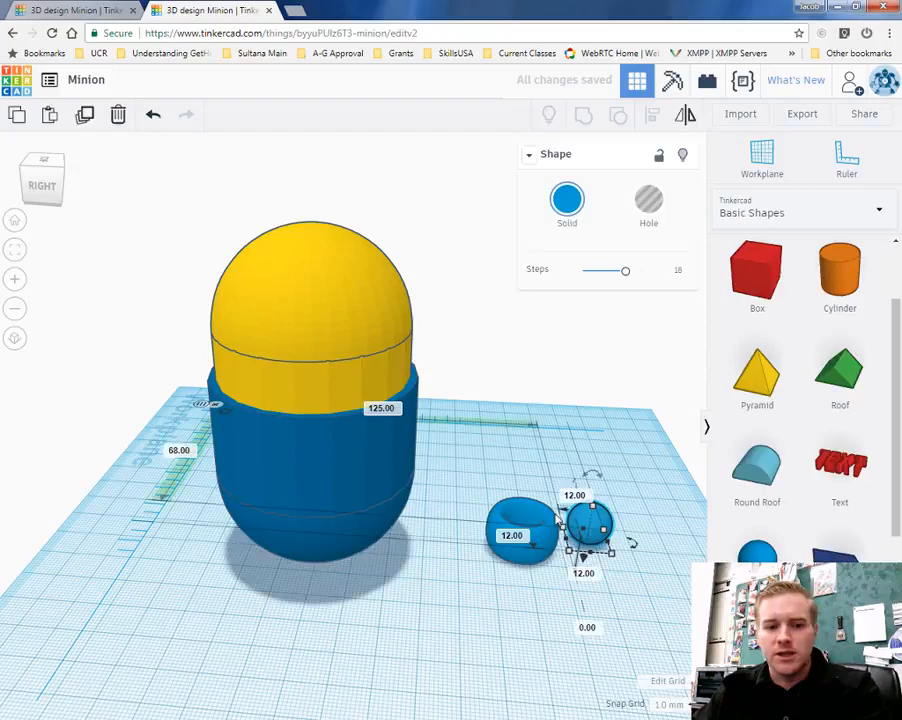
pyautogui.click(567, 198)
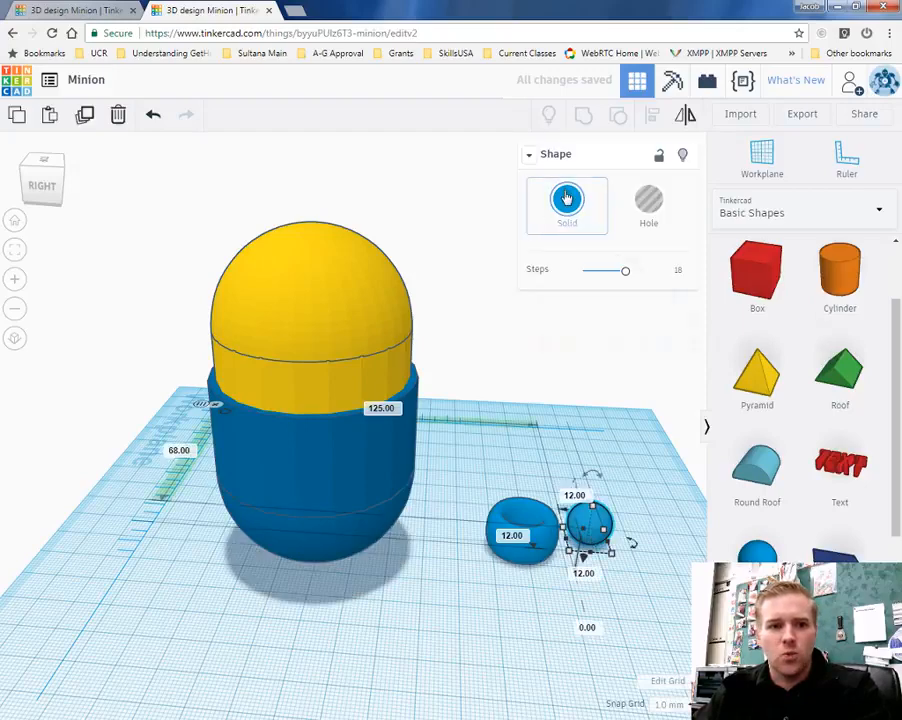
pyautogui.click(566, 197)
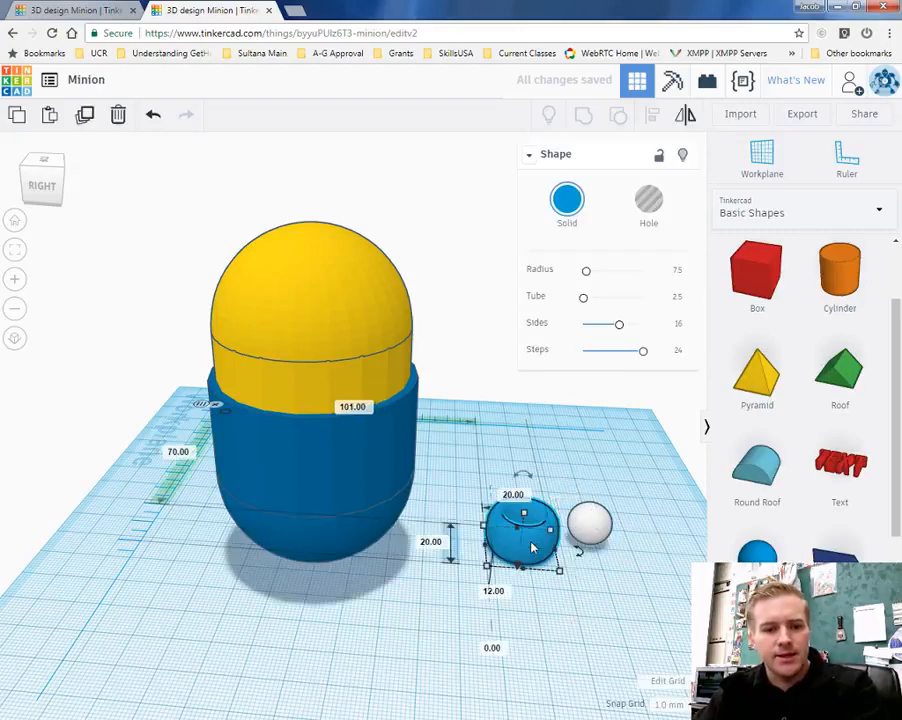
# Step: Recolour the torus gray via its Solid colour choices
pyautogui.click(567, 200)
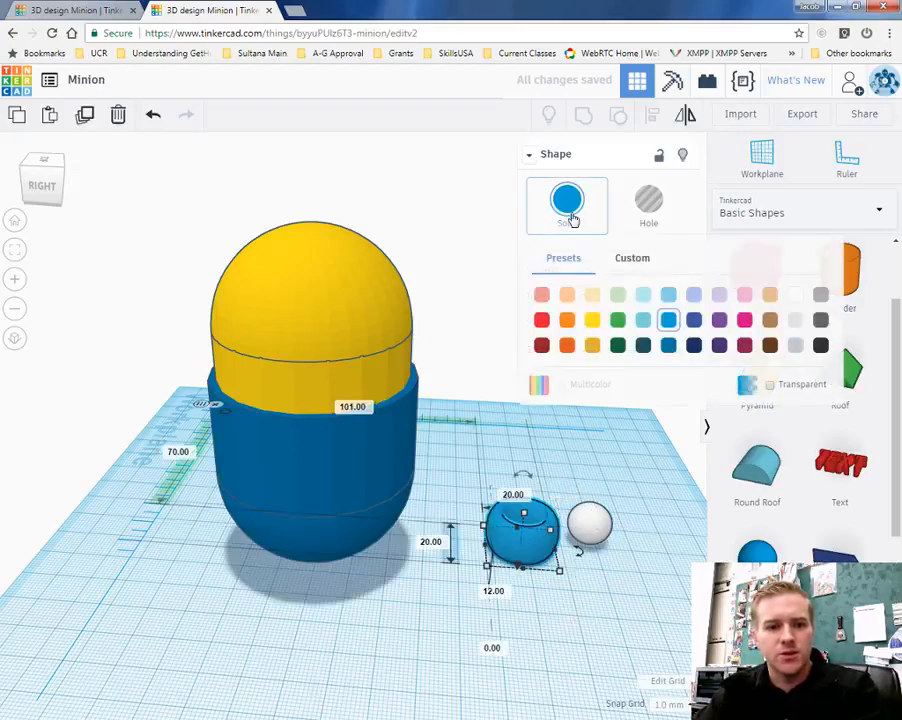
pyautogui.click(567, 205)
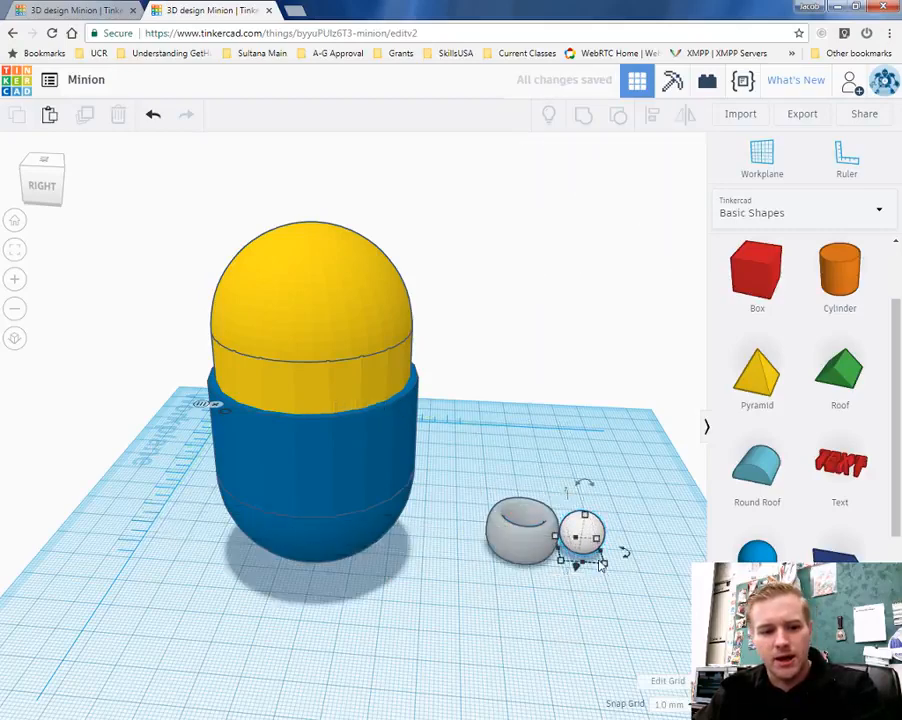
# Step: Duplicate the white sphere and select the torus with one sphere to centre them
pyautogui.click(580, 520)
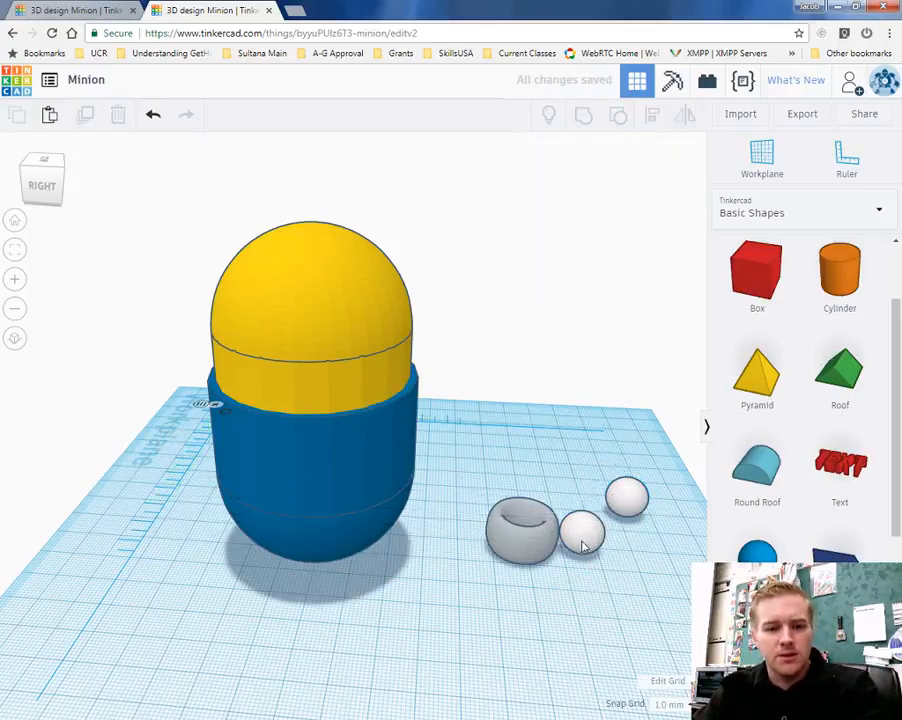
pyautogui.click(583, 535)
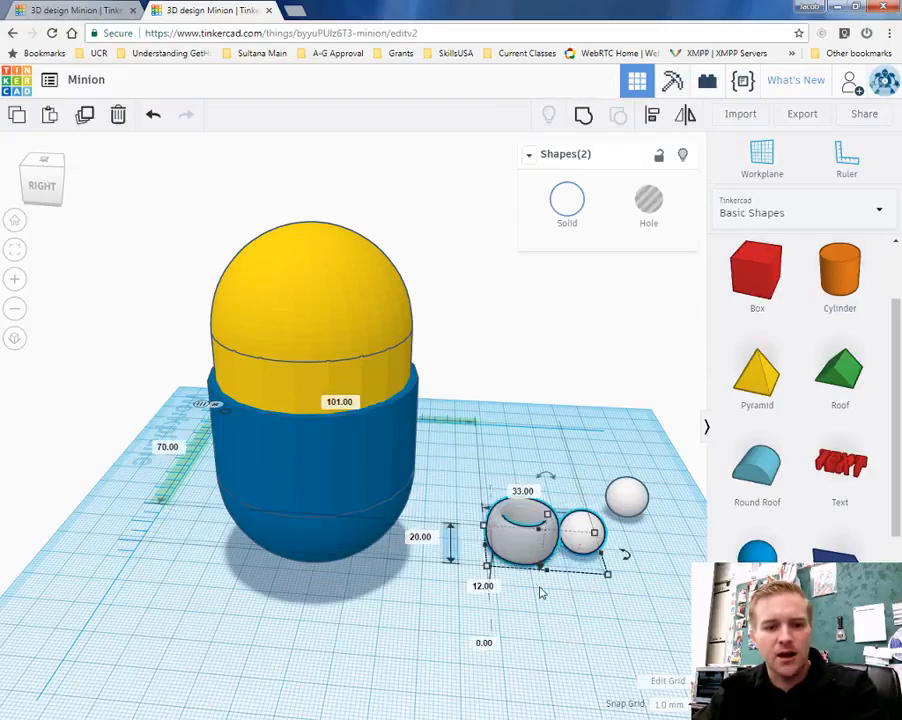
pyautogui.moveTo(652, 114)
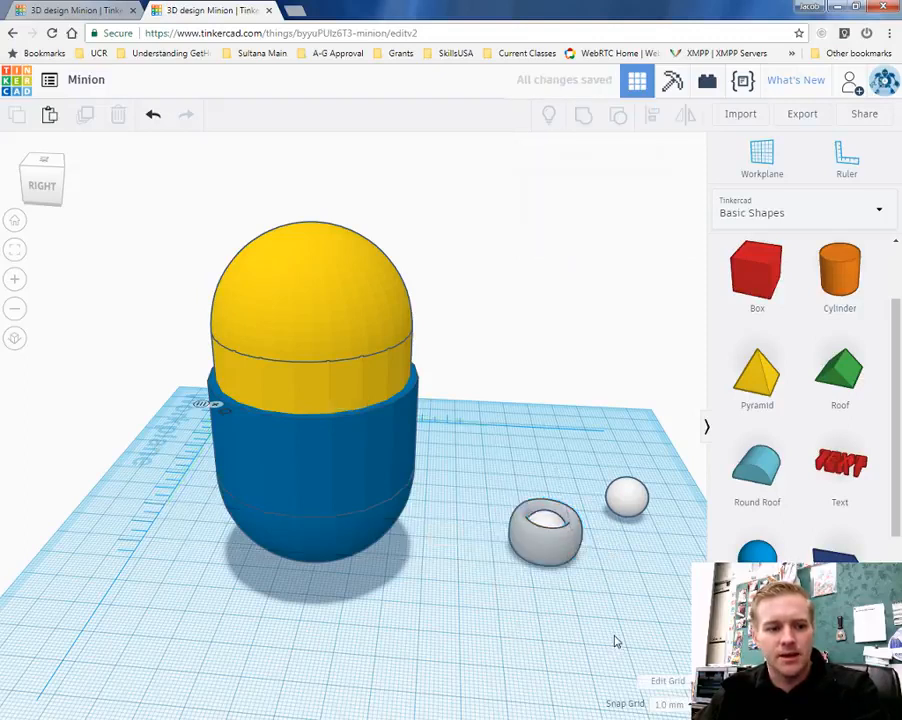
pyautogui.moveTo(635, 528)
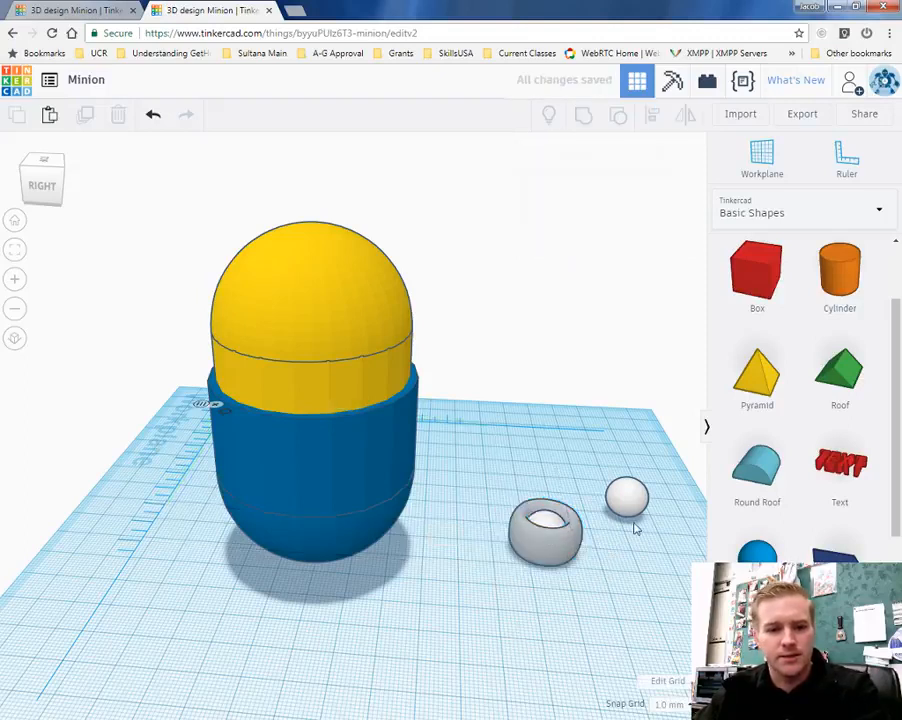
# Step: Scale the spare sphere down to 5 mm as a black pupil on the goggle
pyautogui.click(627, 497)
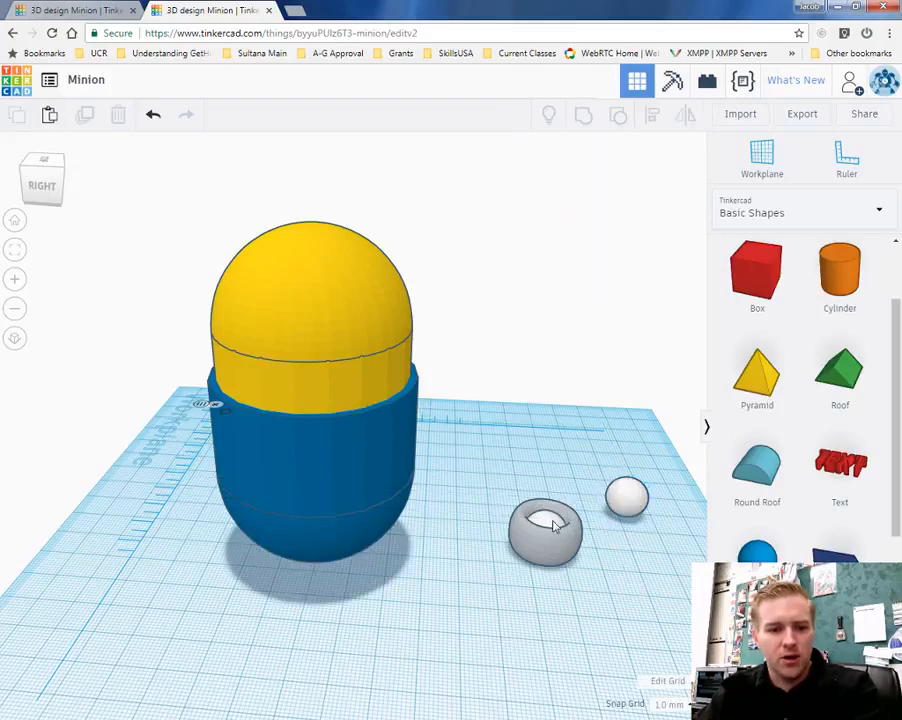
pyautogui.click(545, 528)
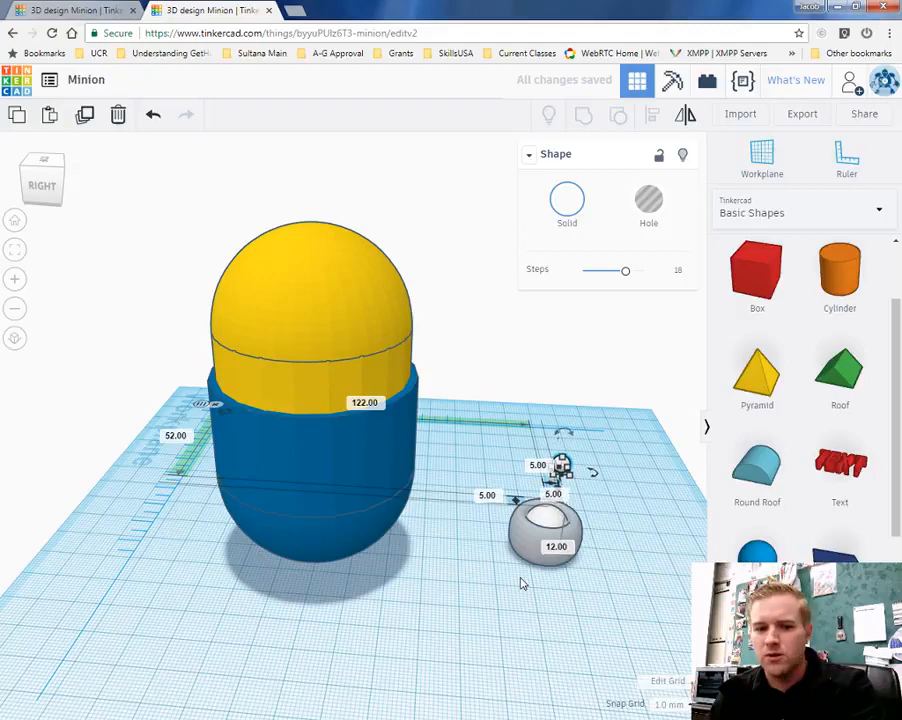
pyautogui.moveTo(605, 619)
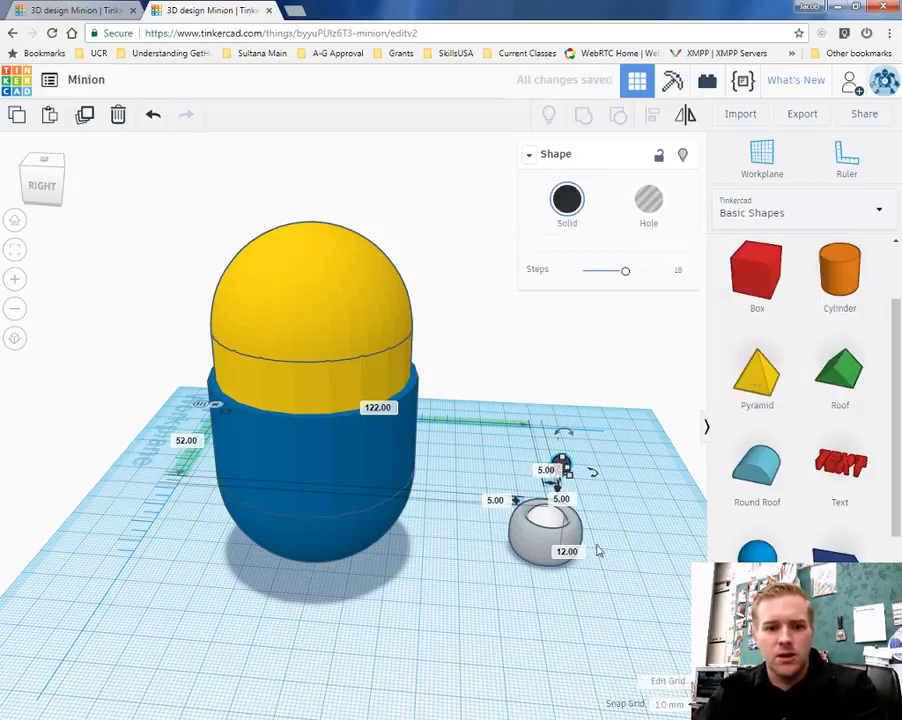
# Step: Align the goggle pieces, deselect them and pan the view in close on the eye
pyautogui.click(478, 421)
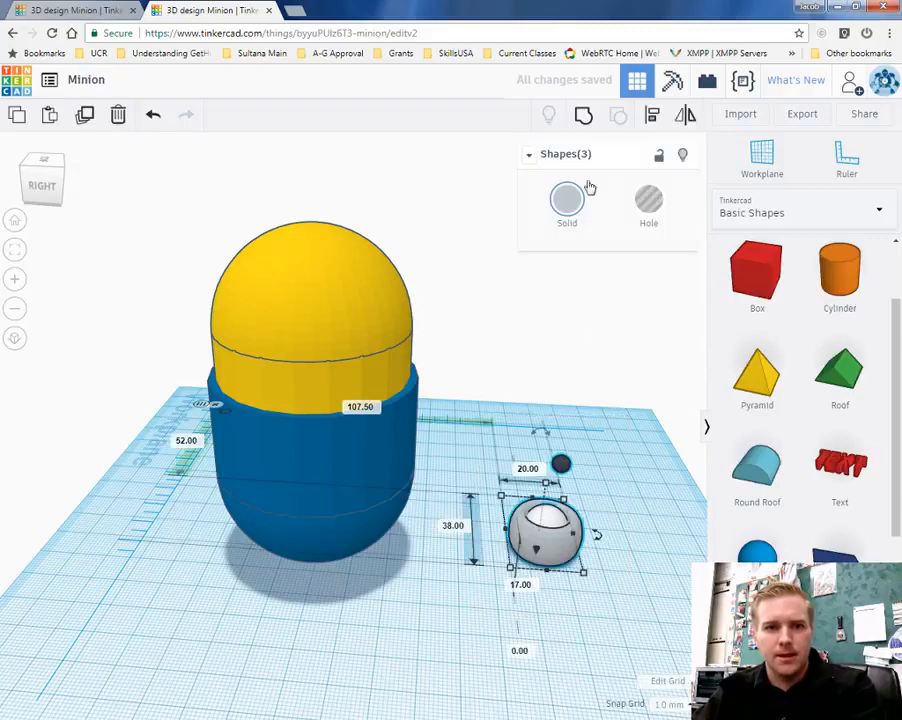
pyautogui.click(480, 430)
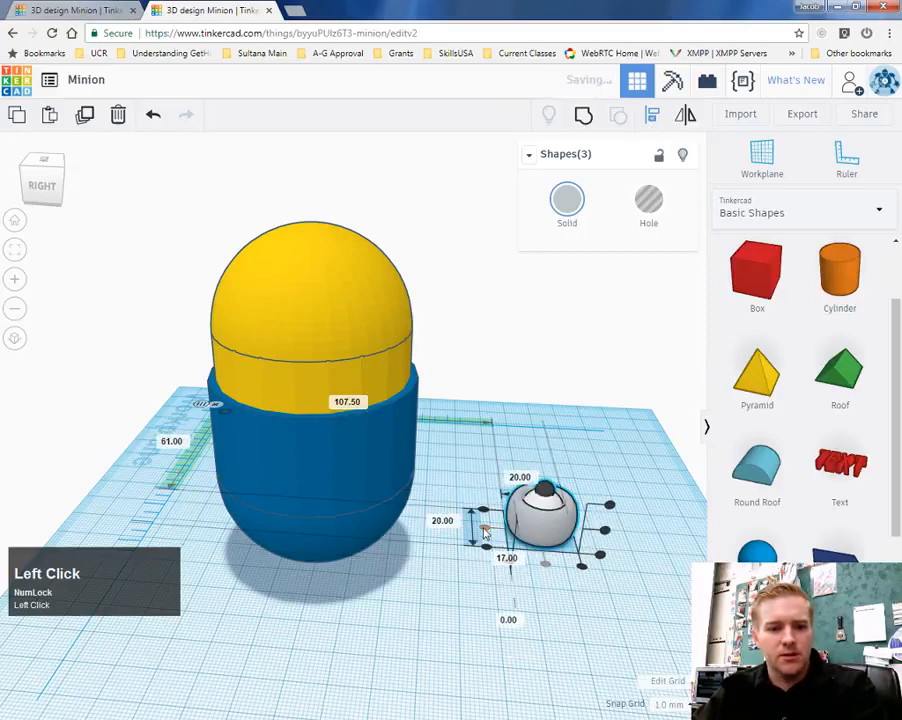
pyautogui.click(620, 540)
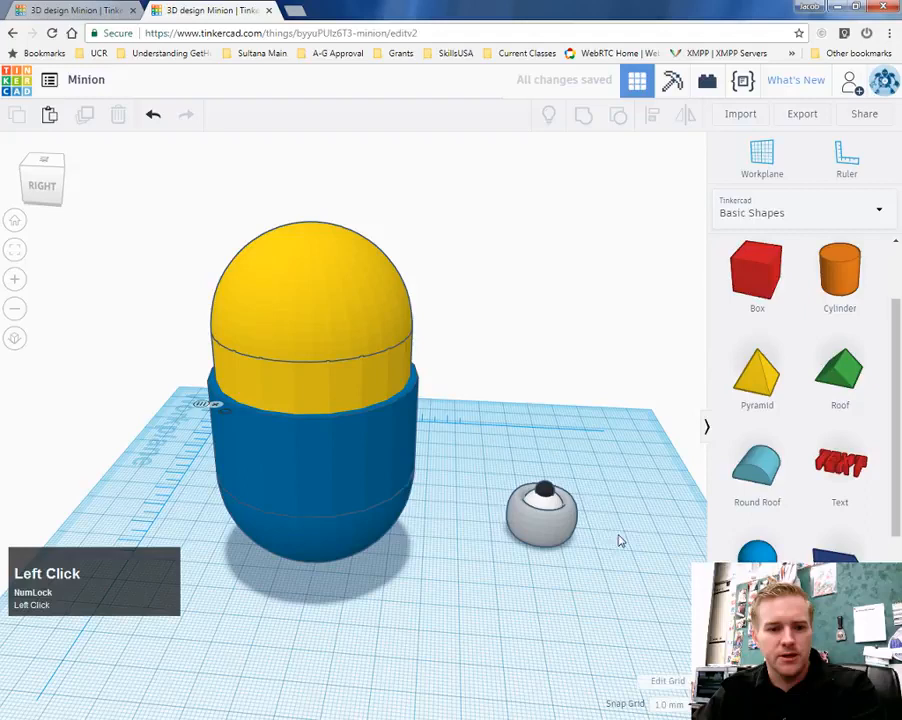
pyautogui.click(541, 510)
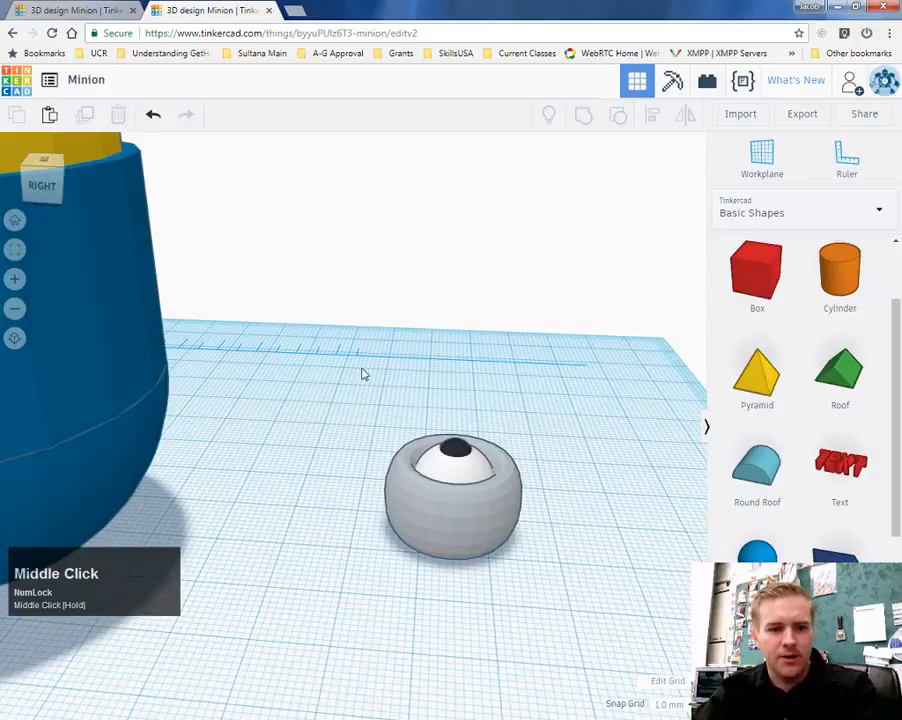
pyautogui.moveTo(363, 374); pyautogui.dragTo(405, 414)
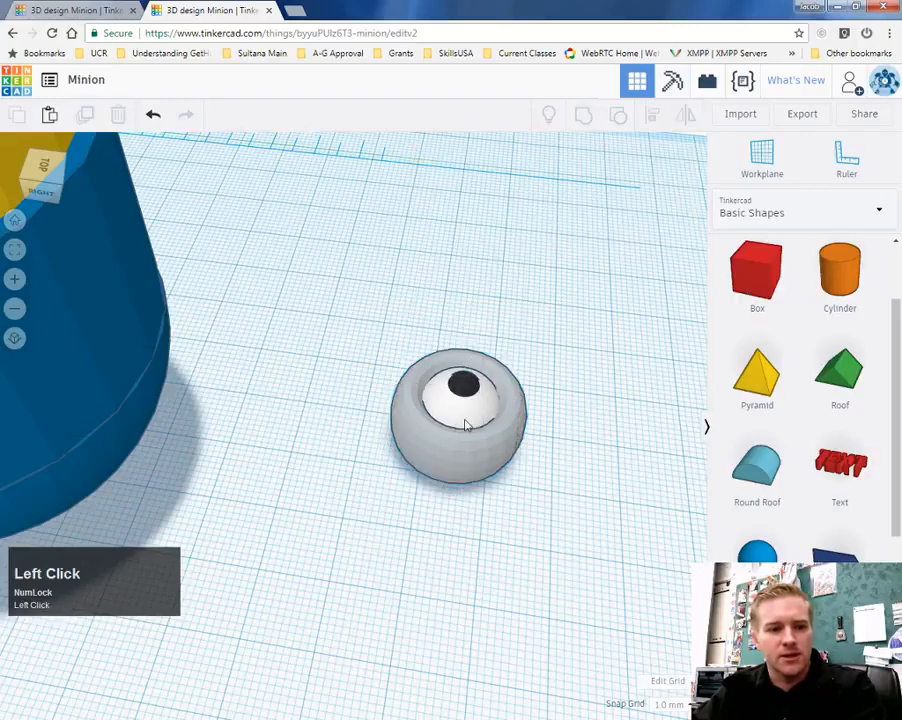
# Step: Copy and paste the three-part eye and set the duplicate beside the original
pyautogui.click(463, 420)
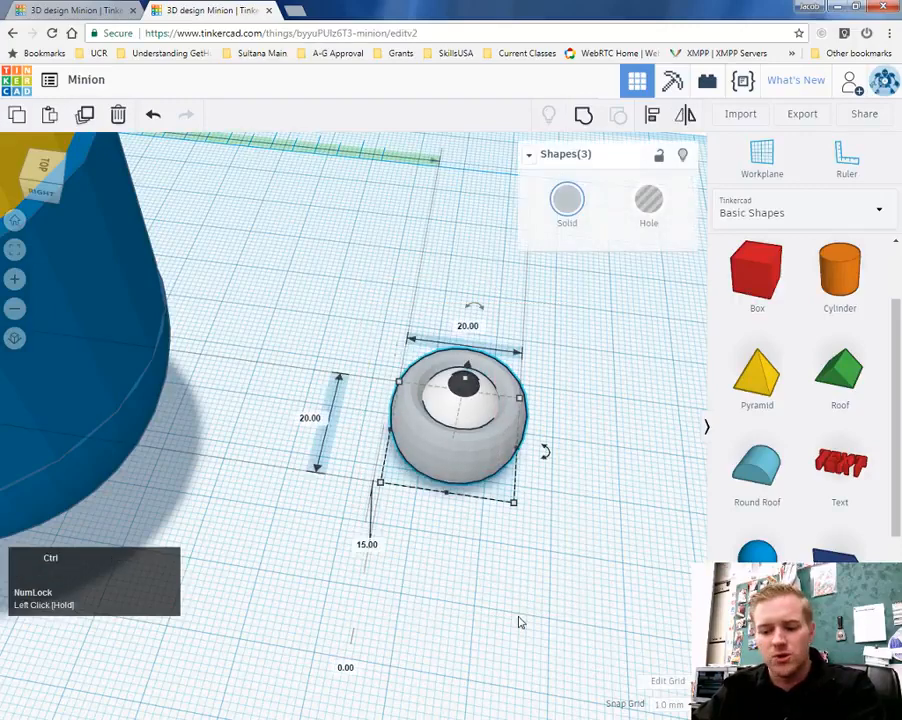
pyautogui.press('ctrl+c')
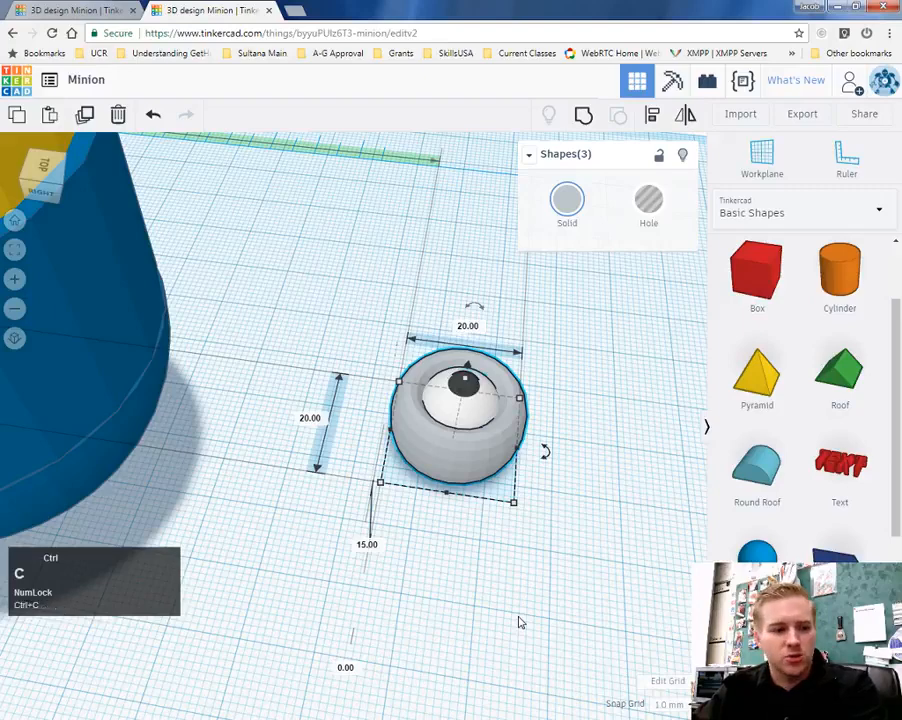
pyautogui.press('ctrl+v')
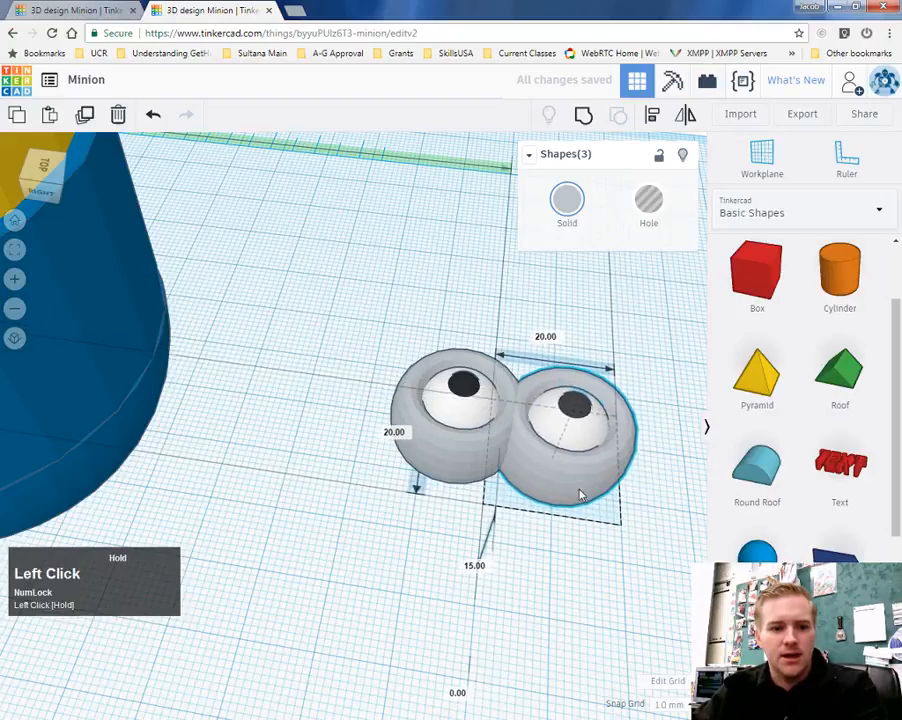
pyautogui.click(575, 618)
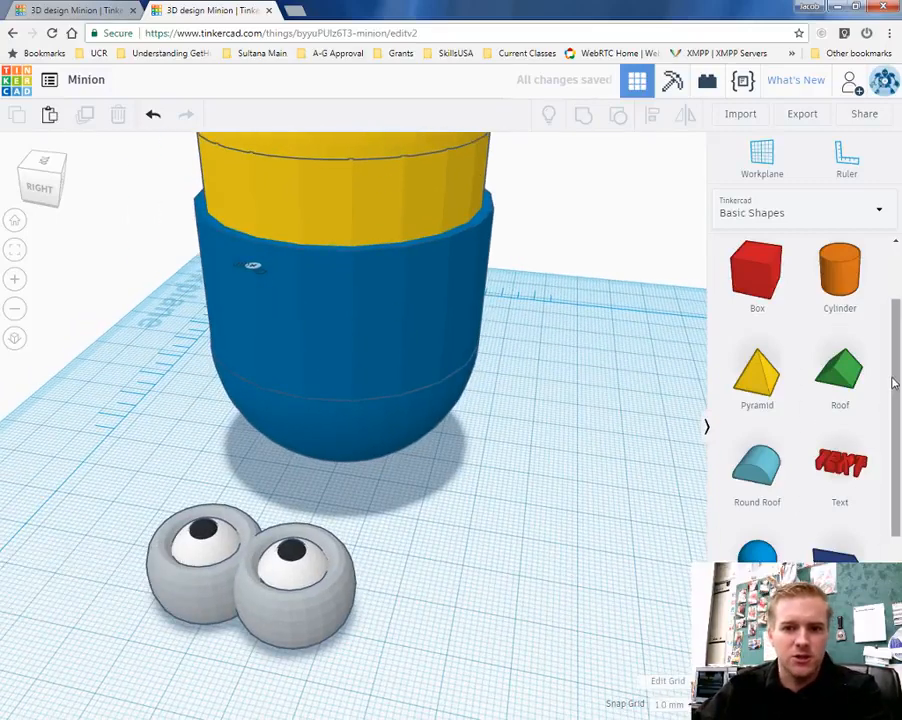
# Step: Add a brown Tube ring and enlarge it to a headband about 54 mm wide and deep
pyautogui.scroll(-3)
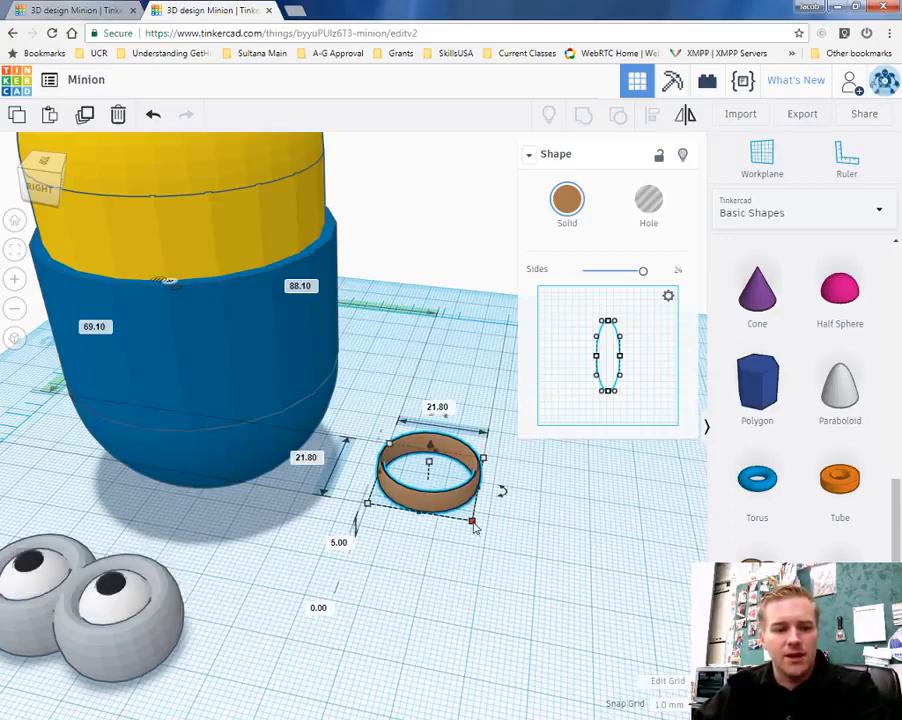
pyautogui.moveTo(473, 520); pyautogui.dragTo(504, 549)
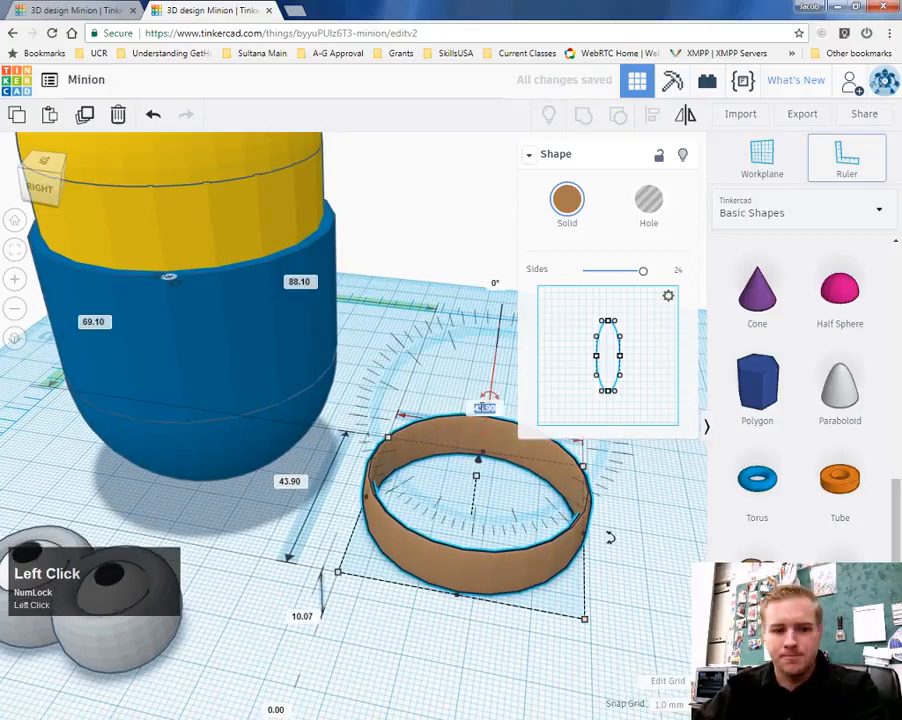
pyautogui.press('5')
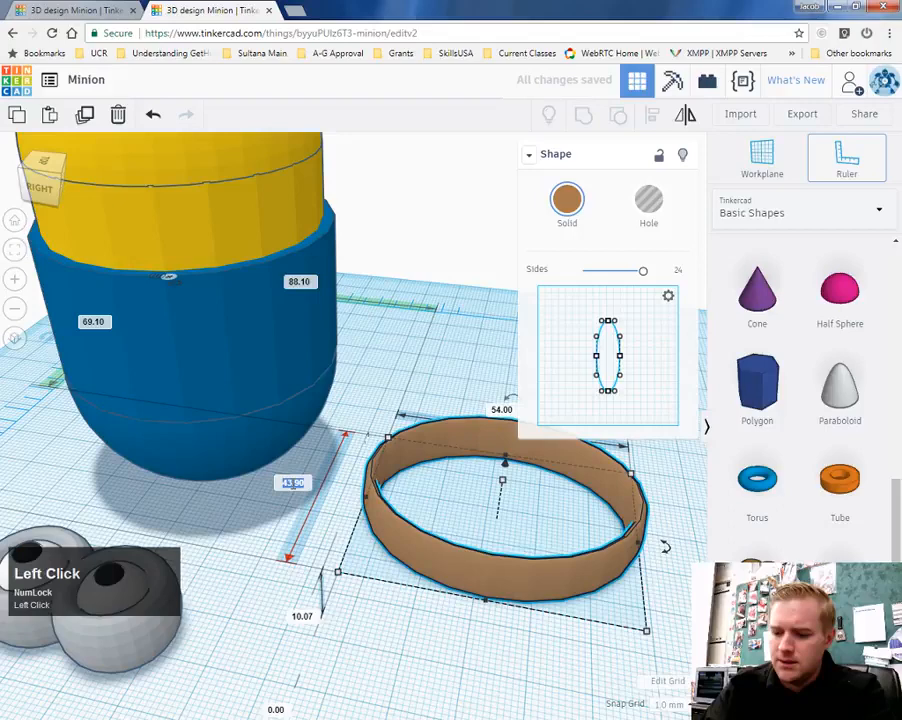
pyautogui.press('Enter')
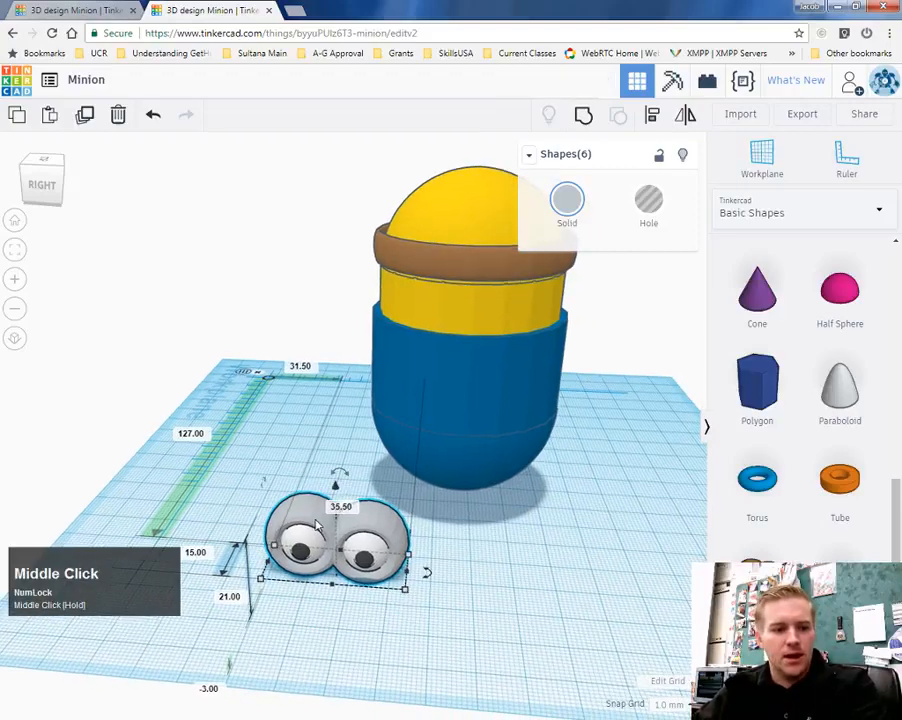
# Step: Drag both eyes in front of the body and raise them onto the head over the headband
pyautogui.moveTo(335, 540); pyautogui.dragTo(475, 515)
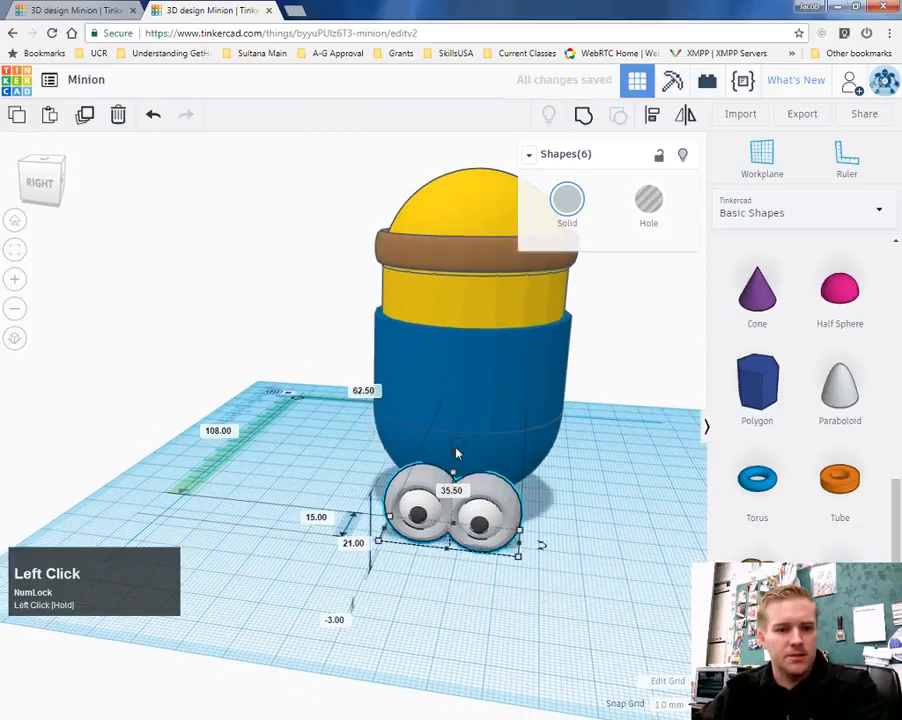
pyautogui.moveTo(450, 520); pyautogui.dragTo(470, 280)
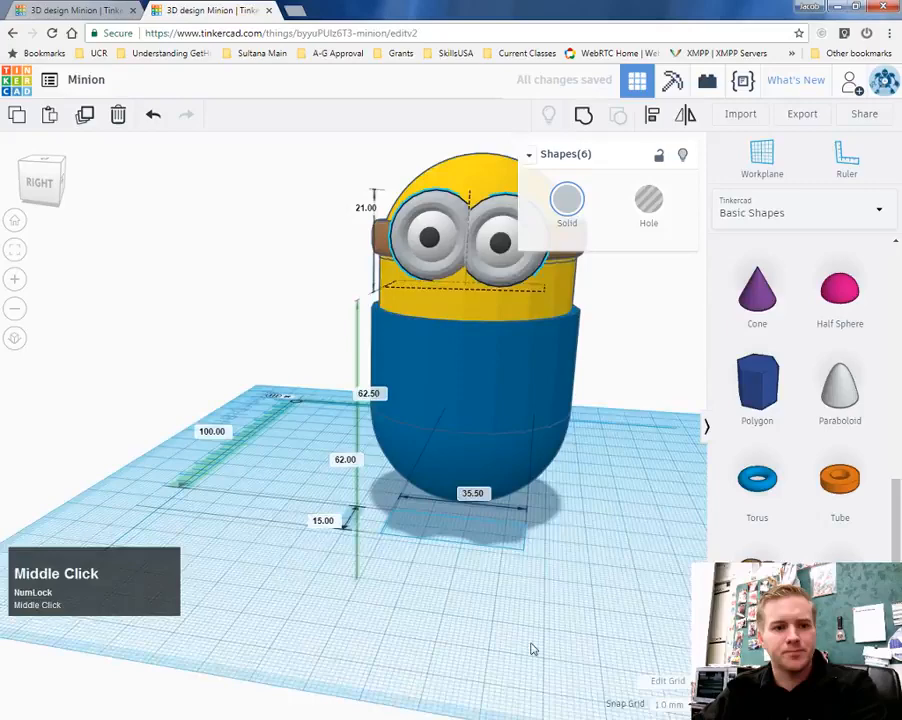
pyautogui.scroll(-3)
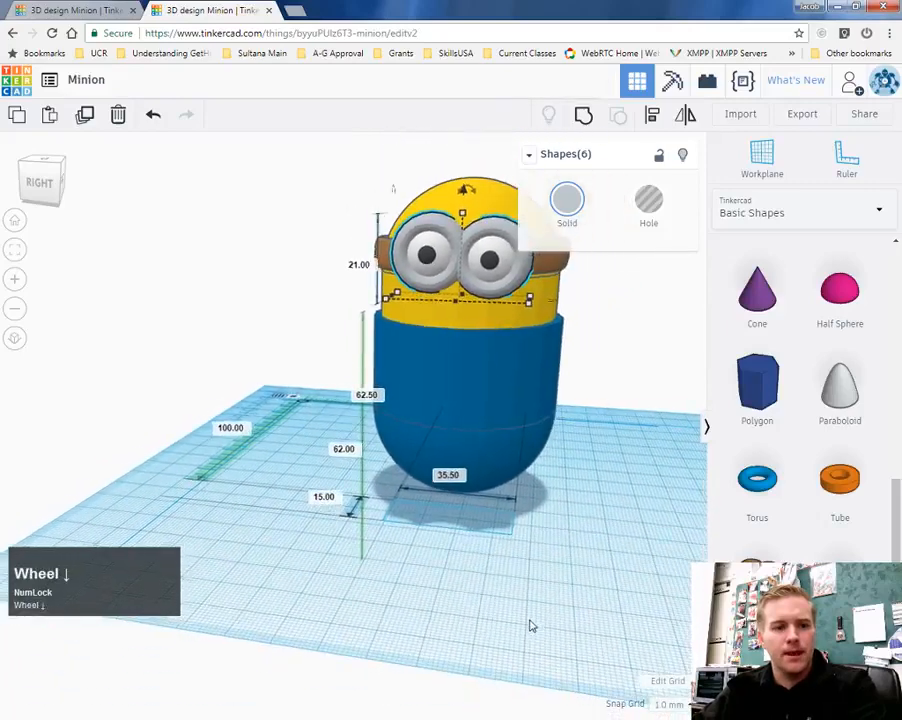
pyautogui.click(340, 202)
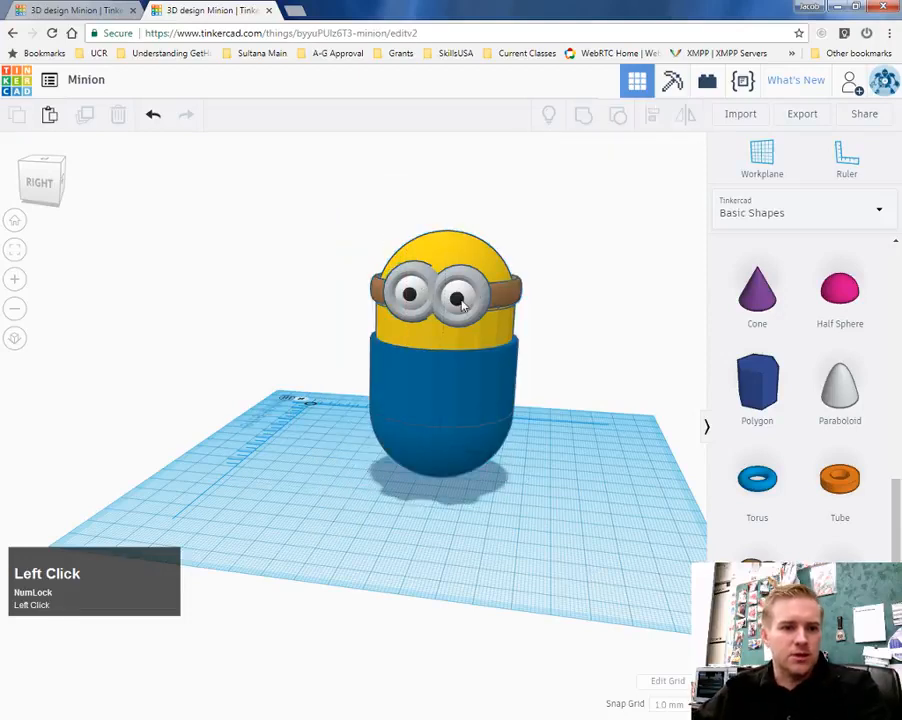
# Step: Undo the last move, select the goggles with the head to centre them, and orbit to the front
pyautogui.press('ctrl+z')
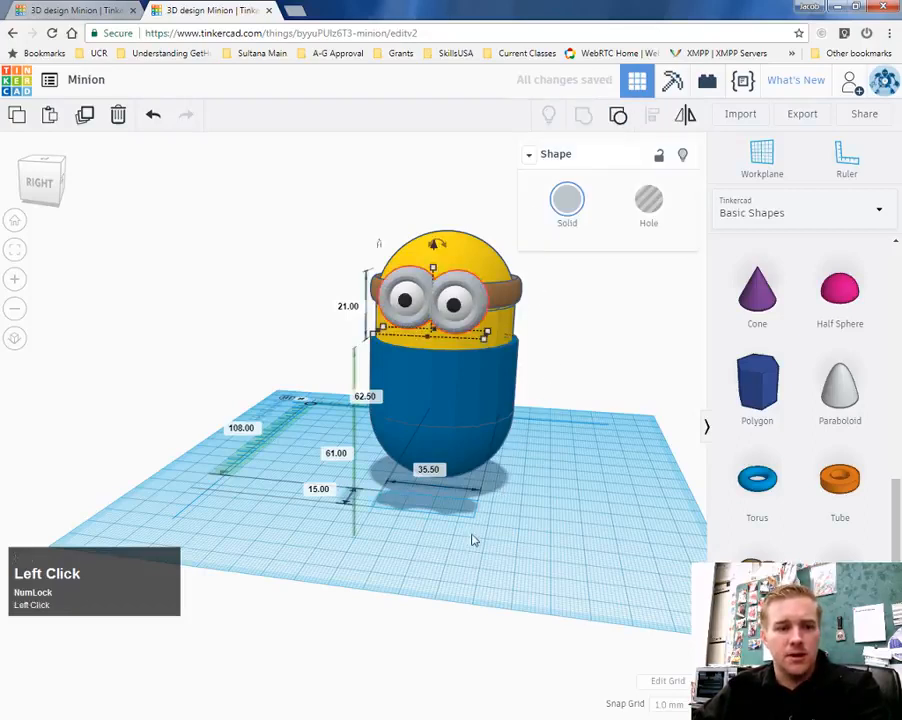
pyautogui.click(458, 519)
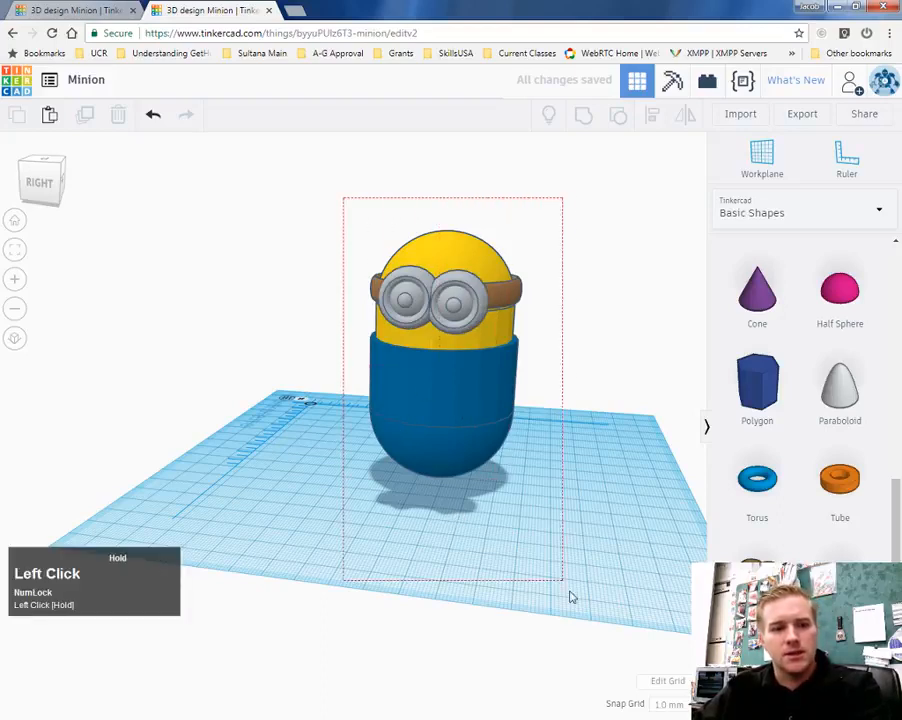
pyautogui.click(651, 114)
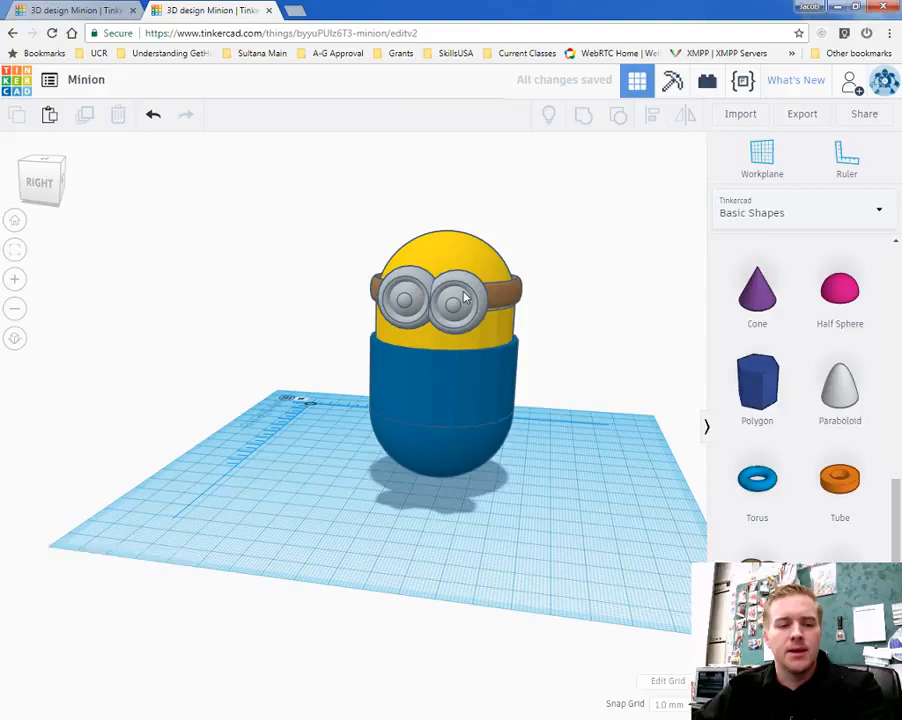
pyautogui.click(450, 295)
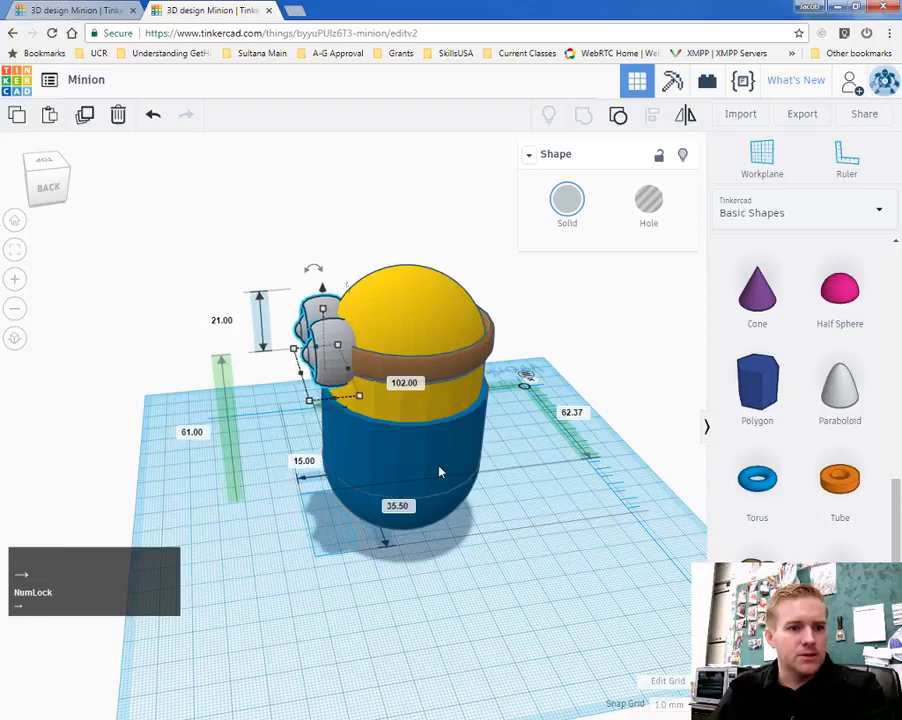
pyautogui.moveTo(438, 471); pyautogui.dragTo(482, 550)
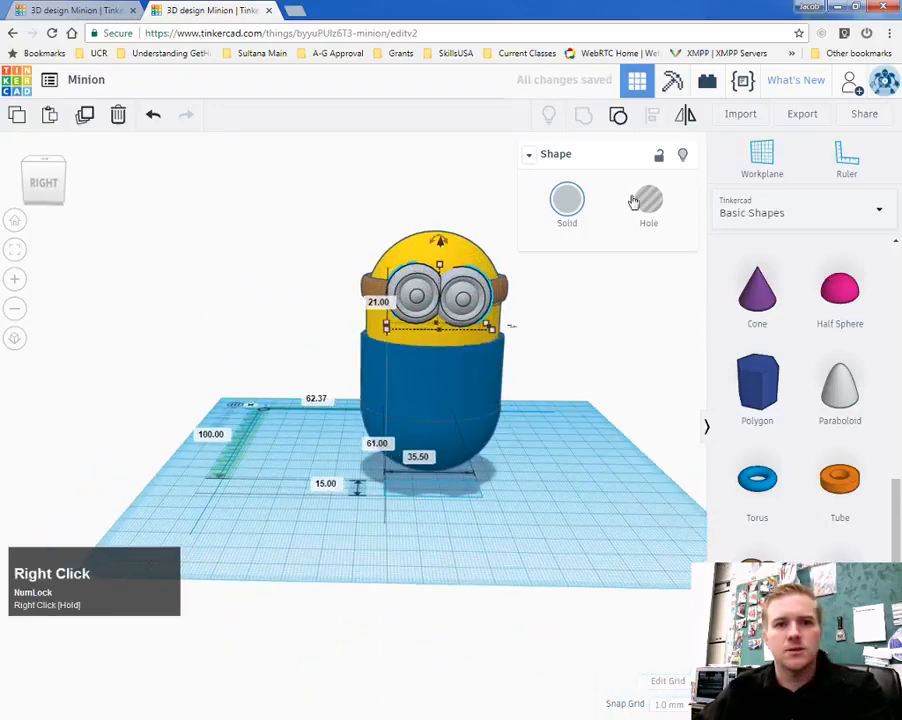
pyautogui.moveTo(618, 114)
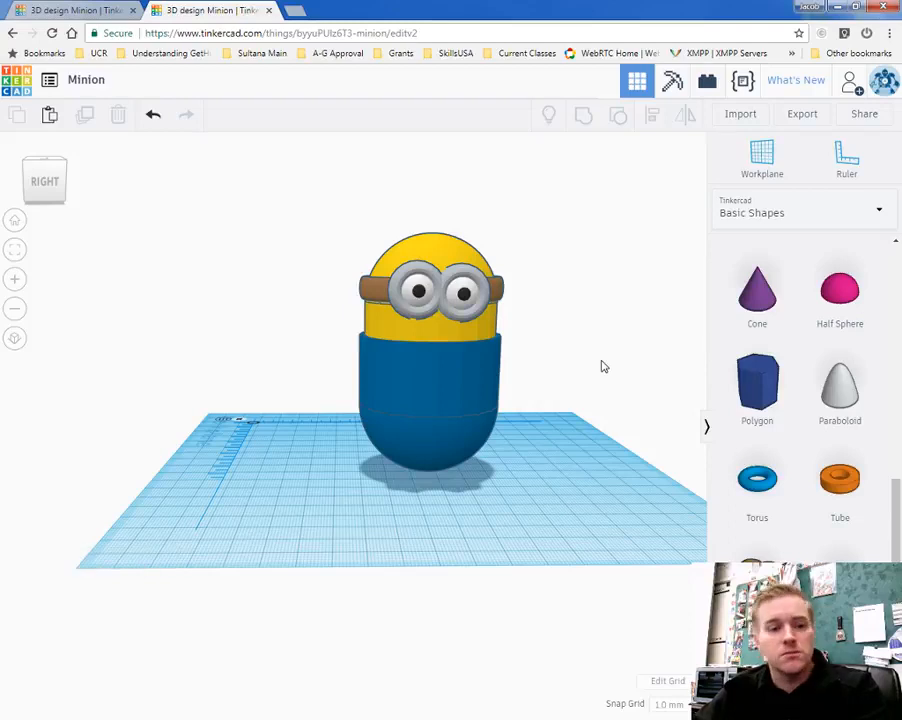
pyautogui.moveTo(647, 520)
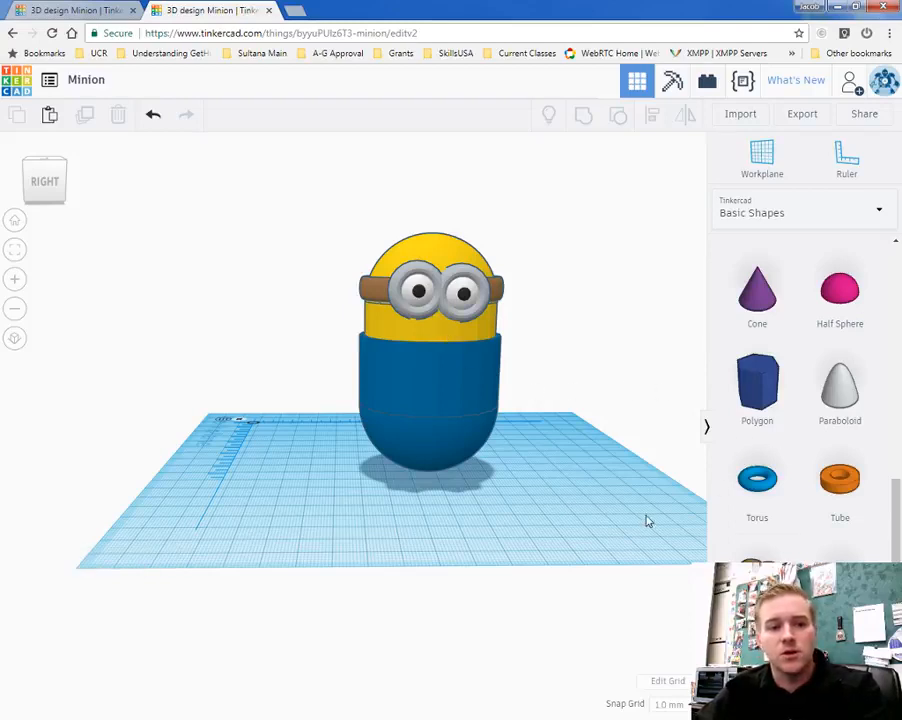
pyautogui.moveTo(485, 377)
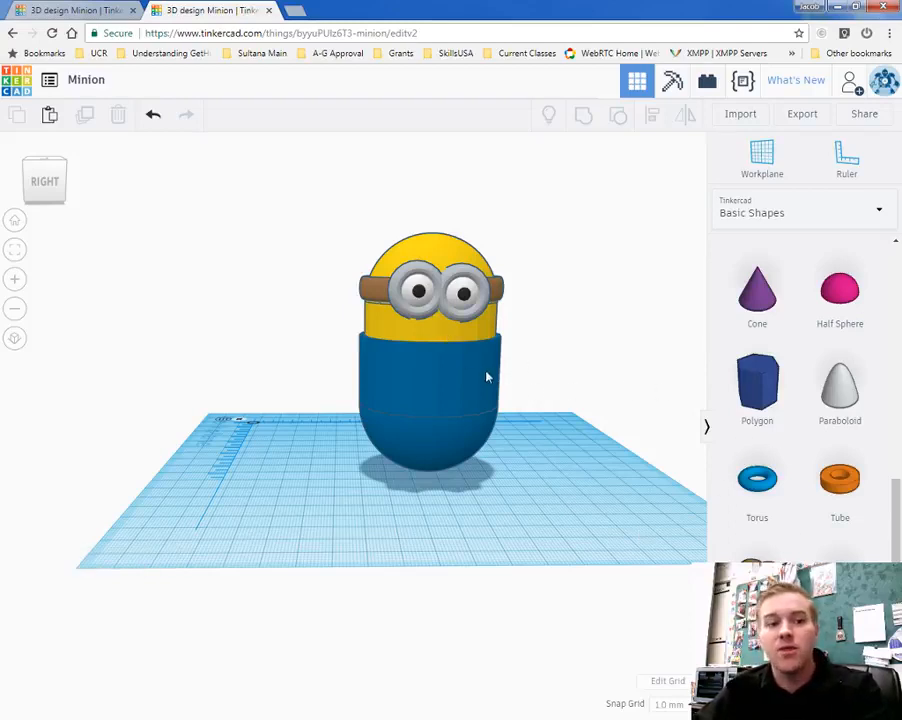
pyautogui.moveTo(568, 606)
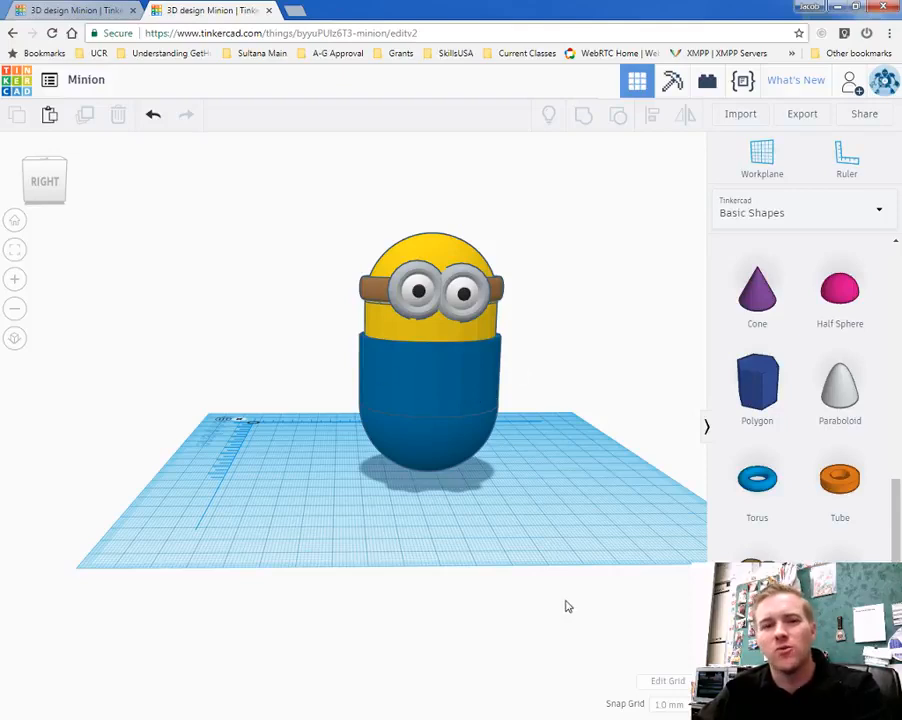